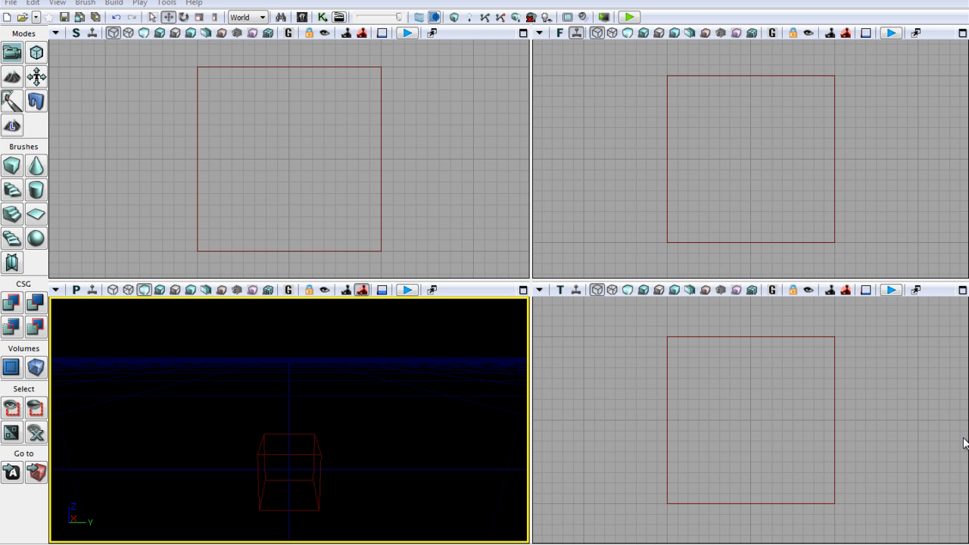
mouse_move(258, 455)
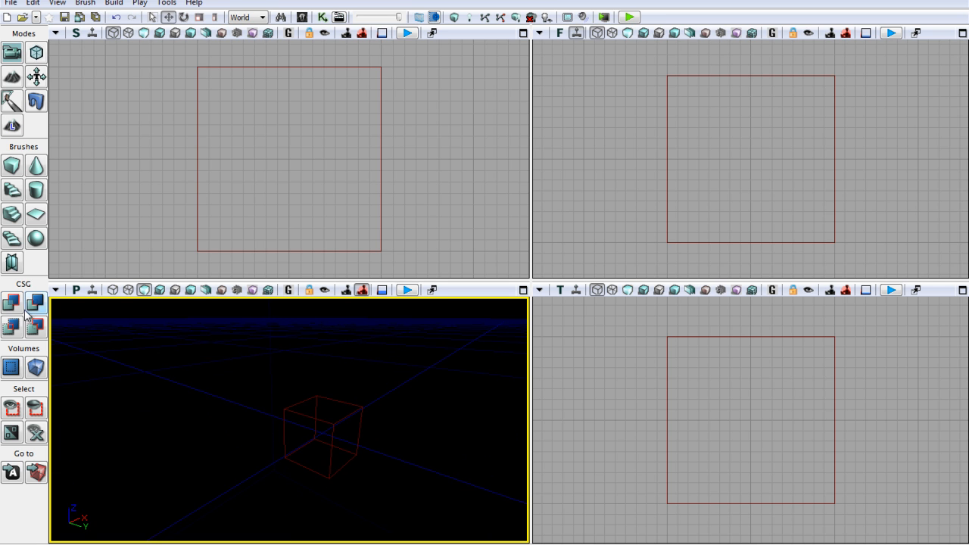
- Add the default cube builder brush as solid checkered geometry with CSG Add
left_click(11, 303)
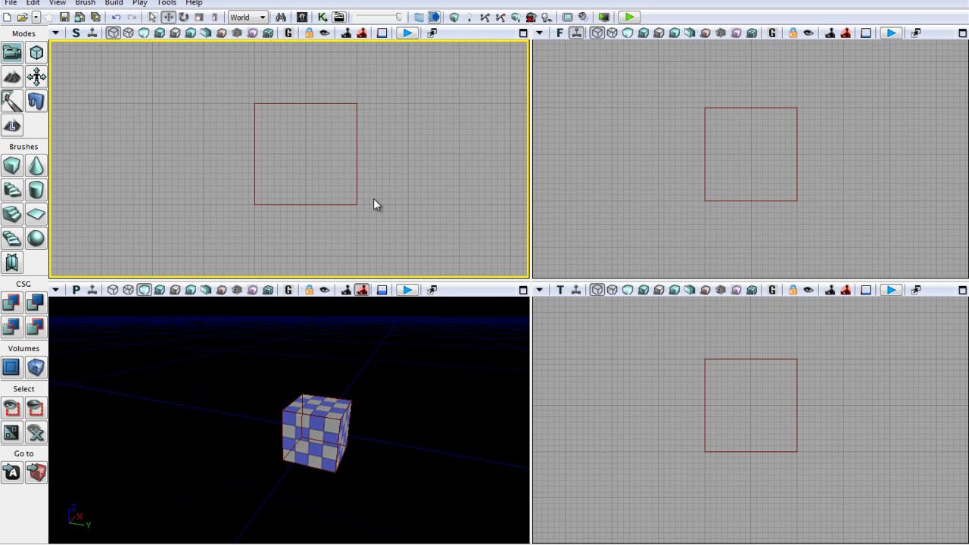
- Select the cube builder brush in the viewport
left_click(306, 153)
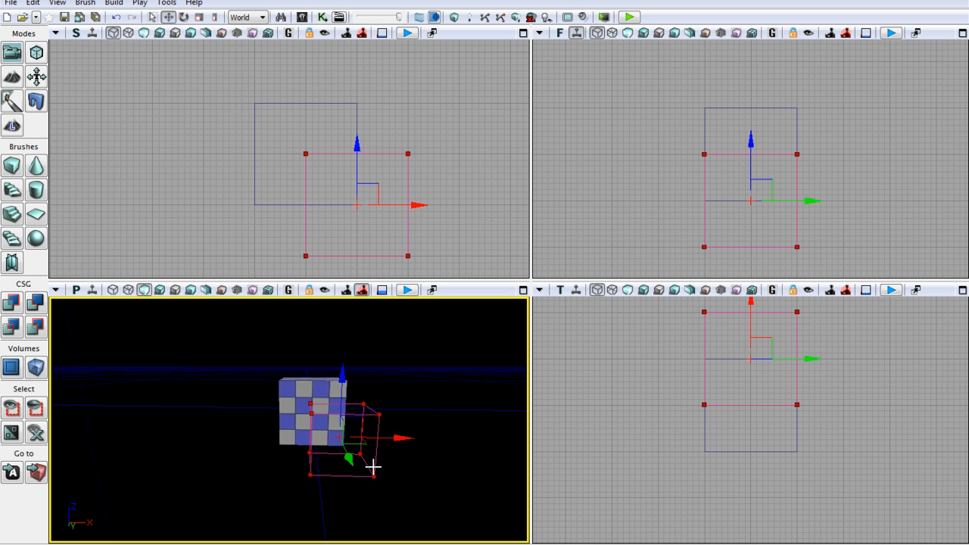
mouse_move(412, 484)
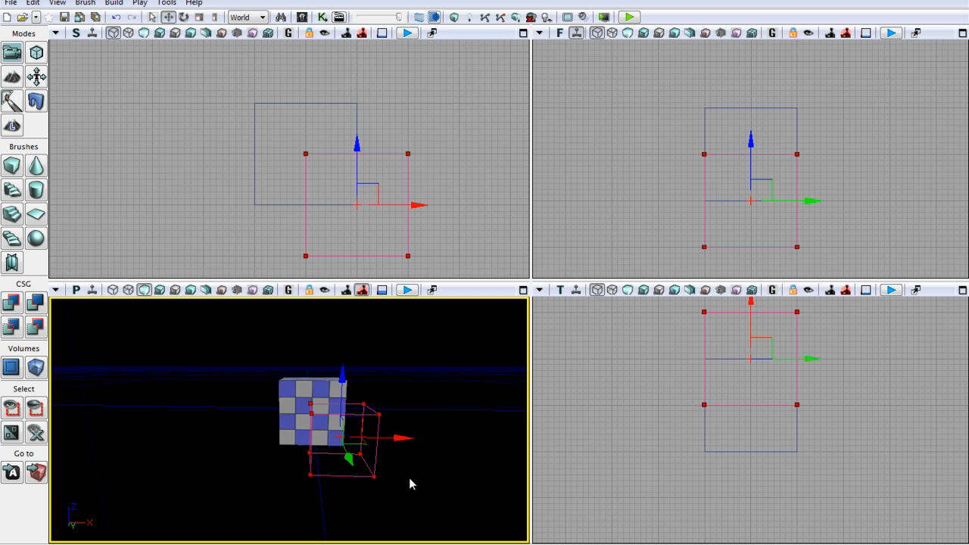
mouse_move(409, 485)
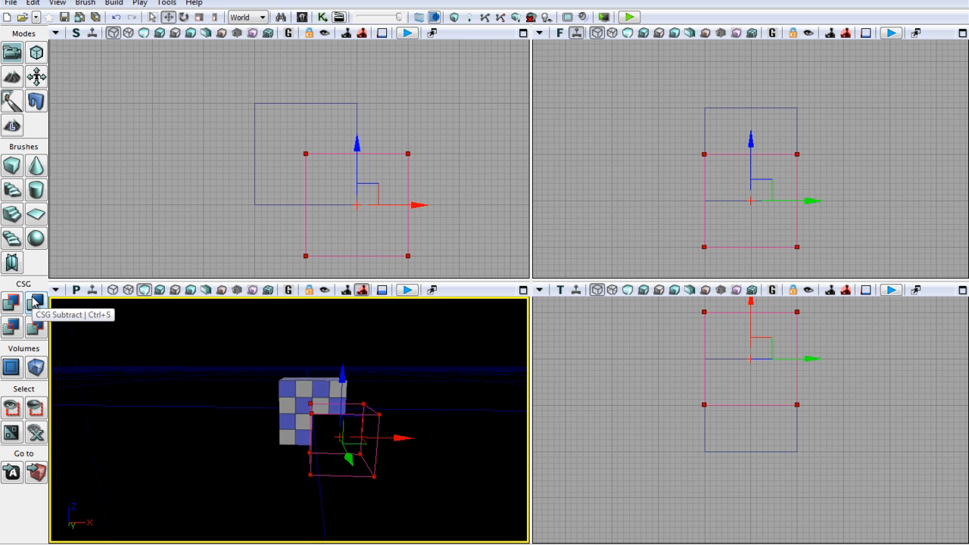
mouse_move(379, 389)
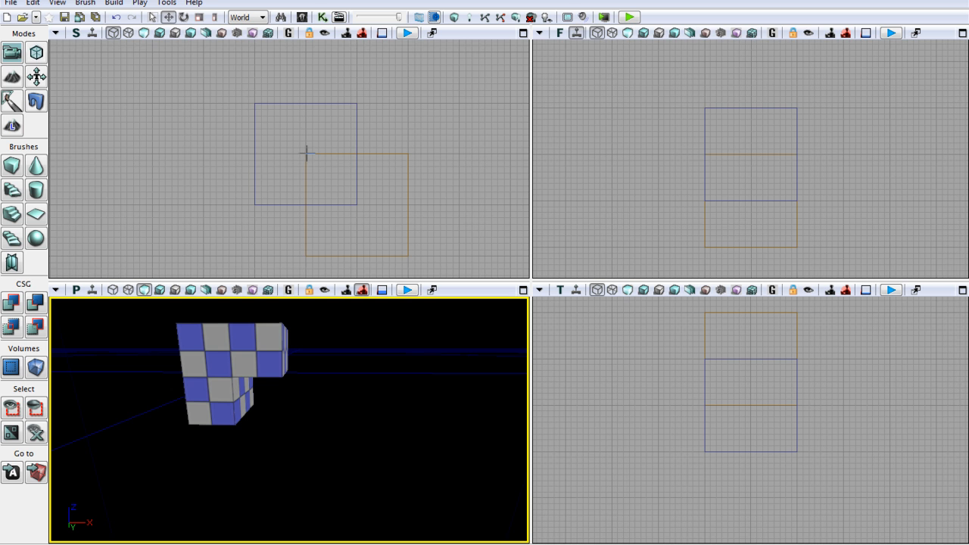
mouse_move(415, 182)
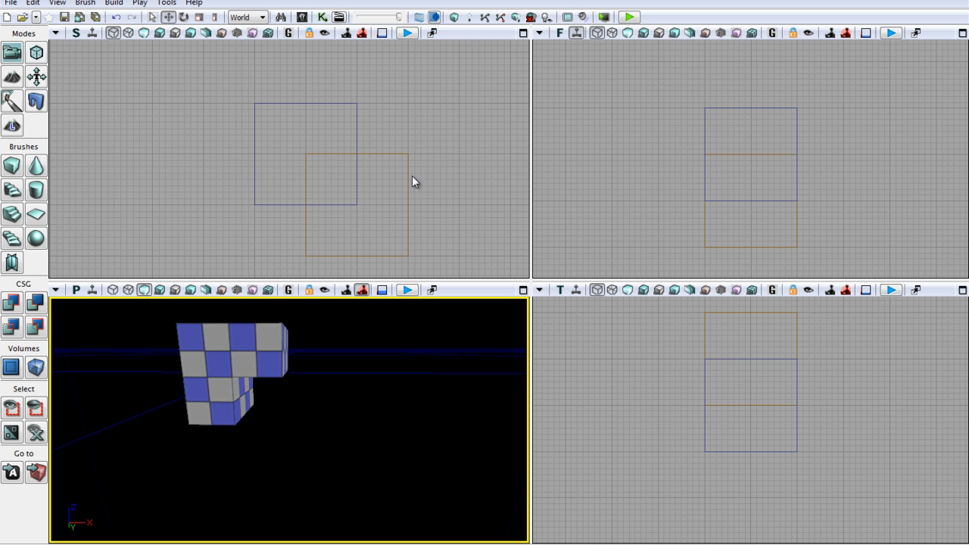
mouse_move(409, 174)
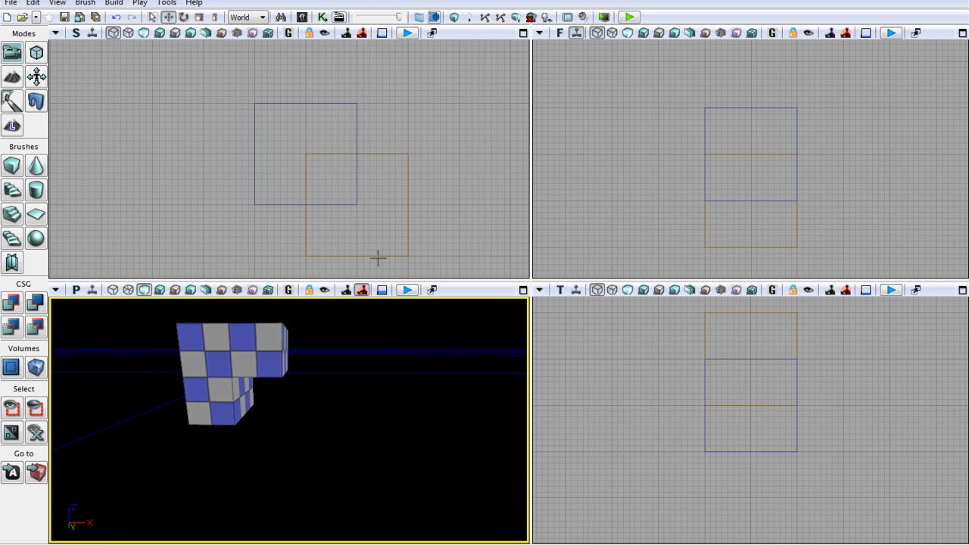
mouse_move(454, 182)
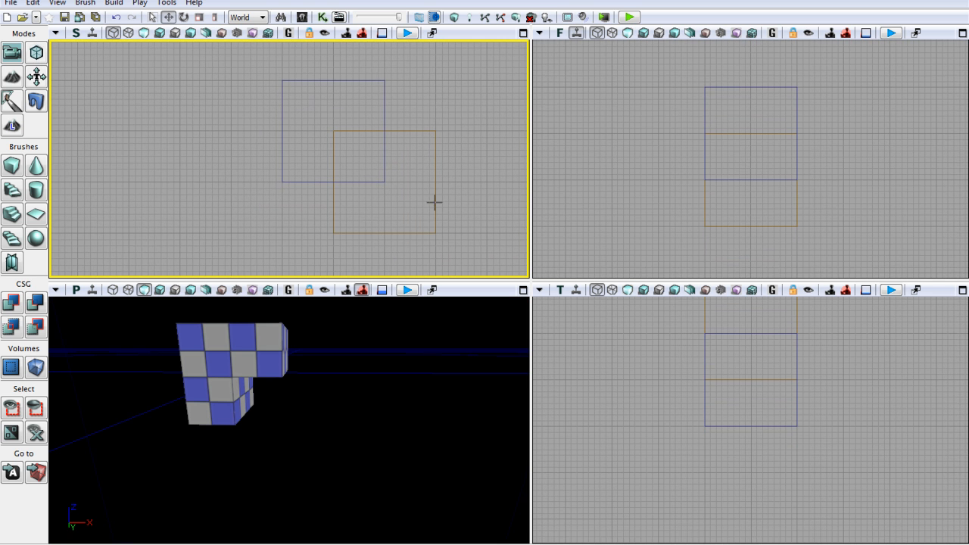
mouse_move(348, 180)
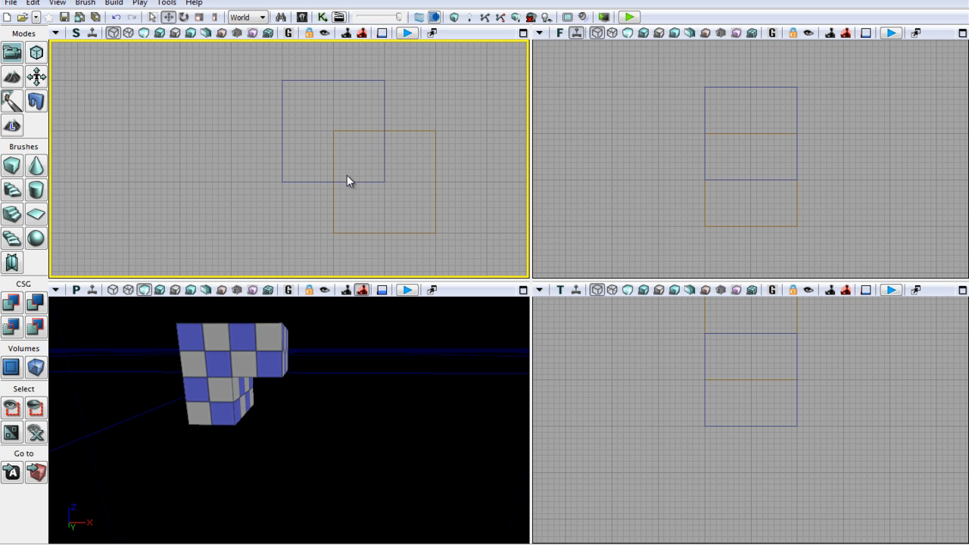
mouse_move(415, 200)
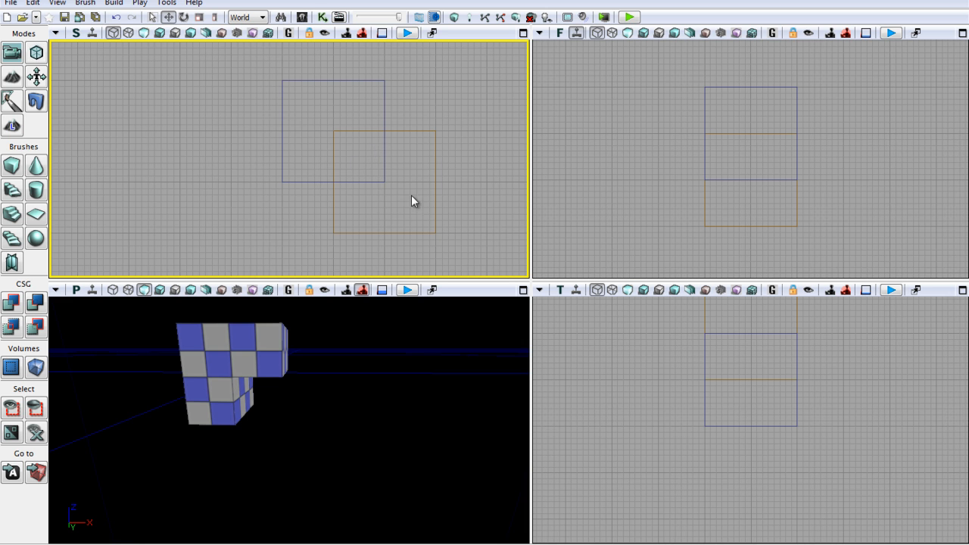
mouse_move(405, 155)
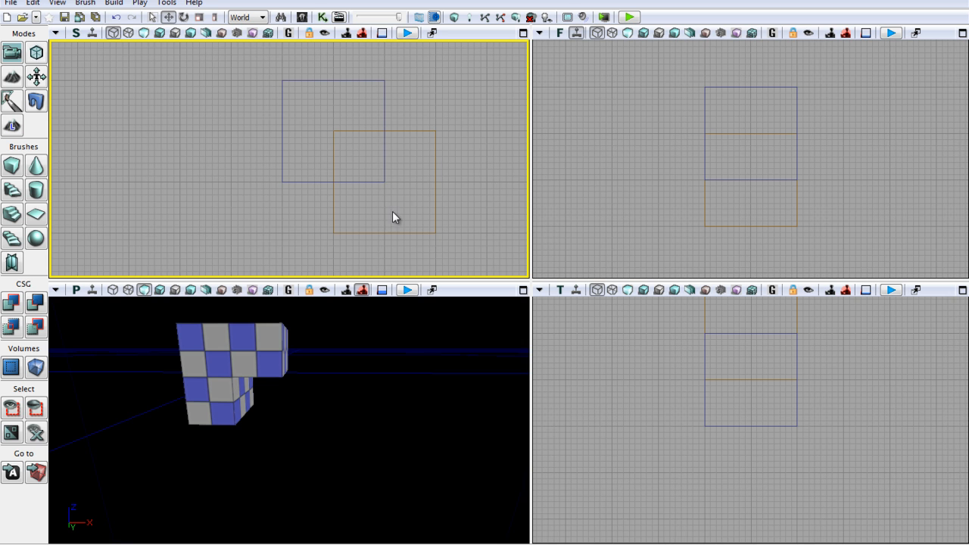
mouse_move(405, 165)
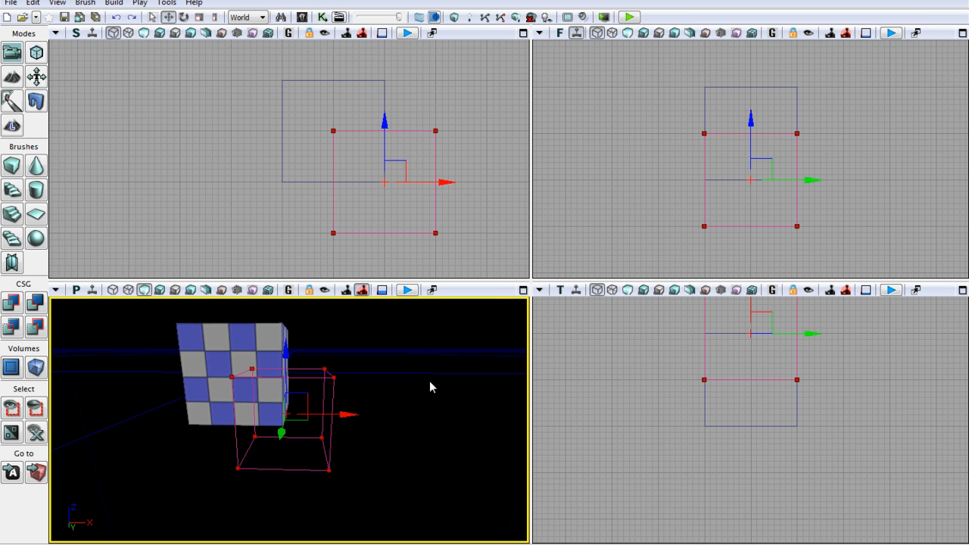
mouse_move(394, 398)
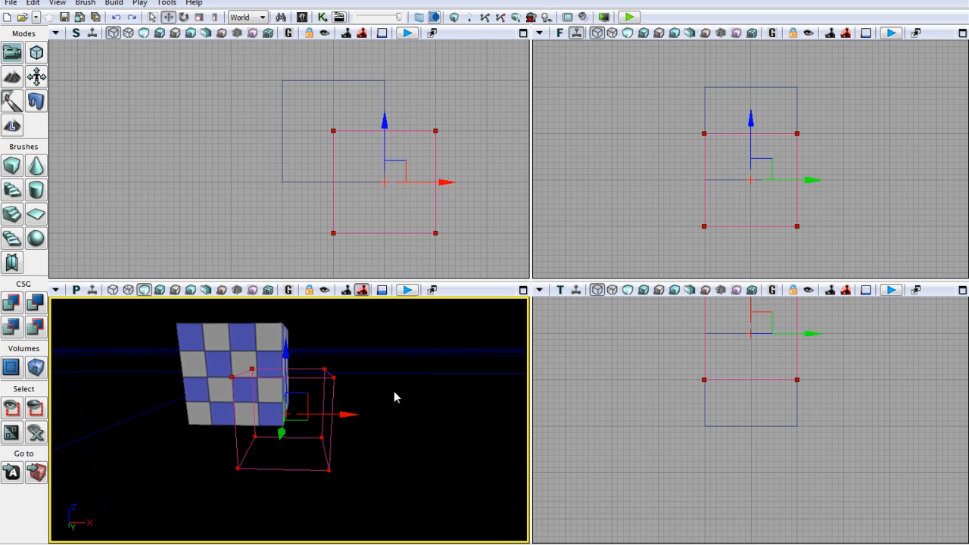
mouse_move(70, 341)
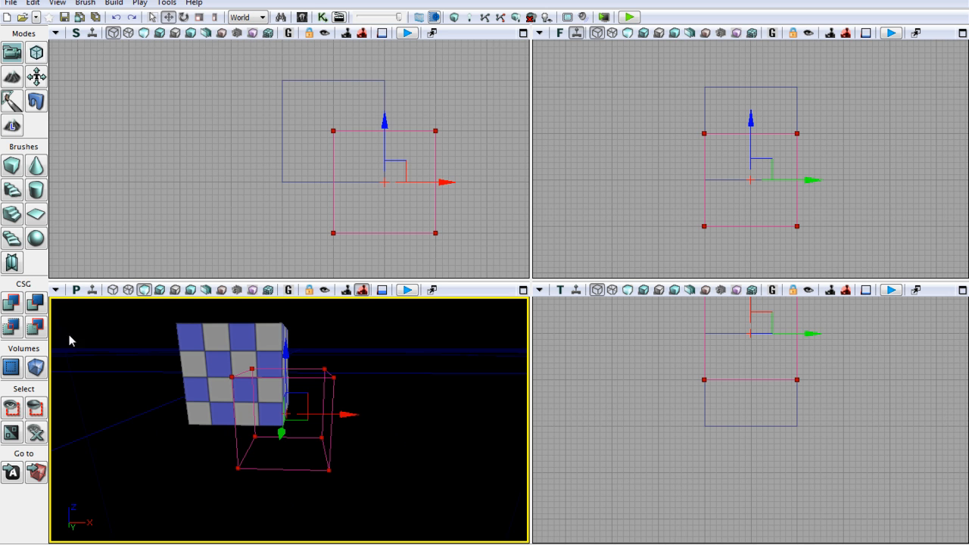
mouse_move(11, 326)
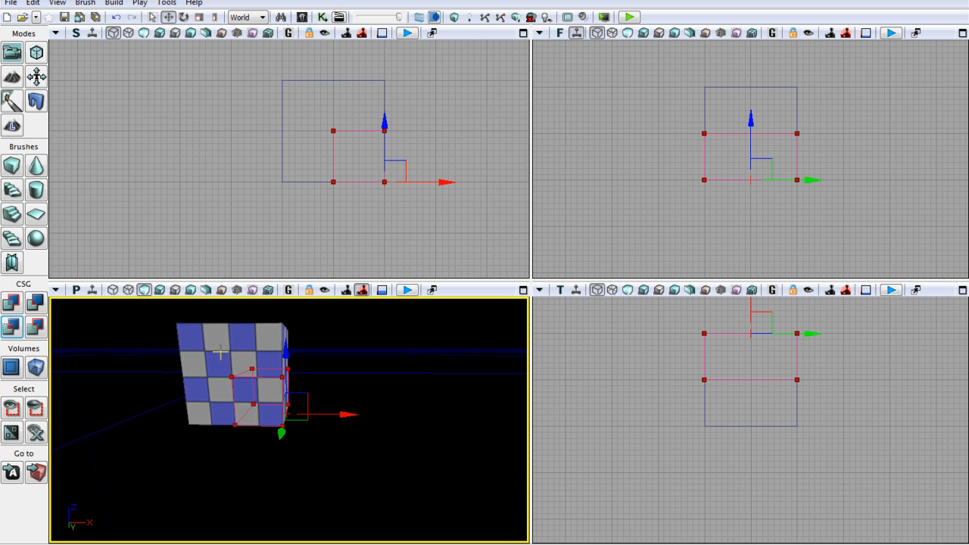
mouse_move(274, 380)
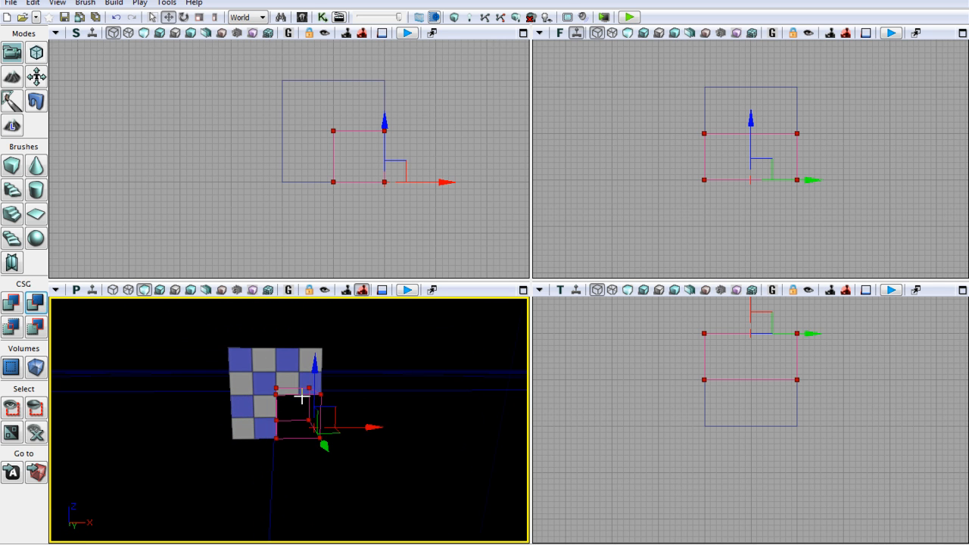
mouse_move(303, 404)
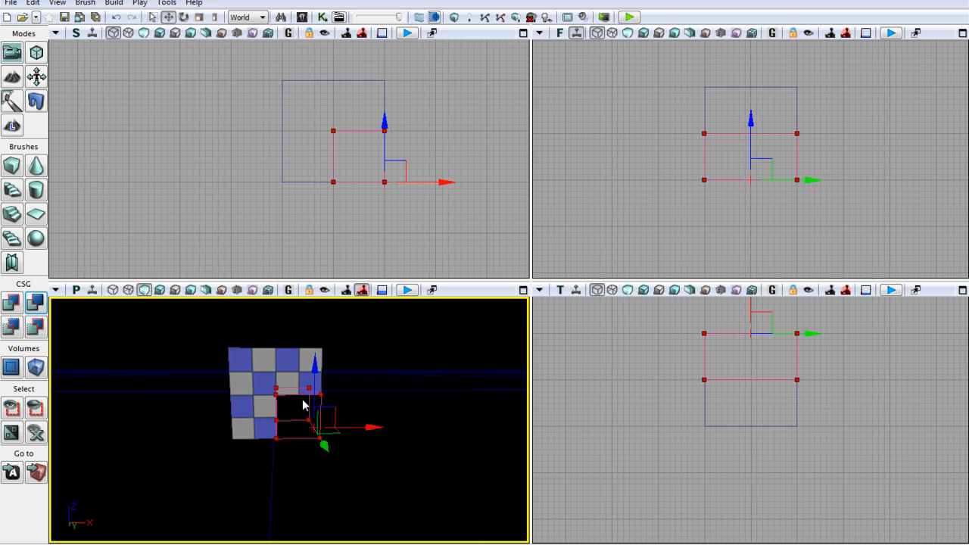
mouse_move(73, 222)
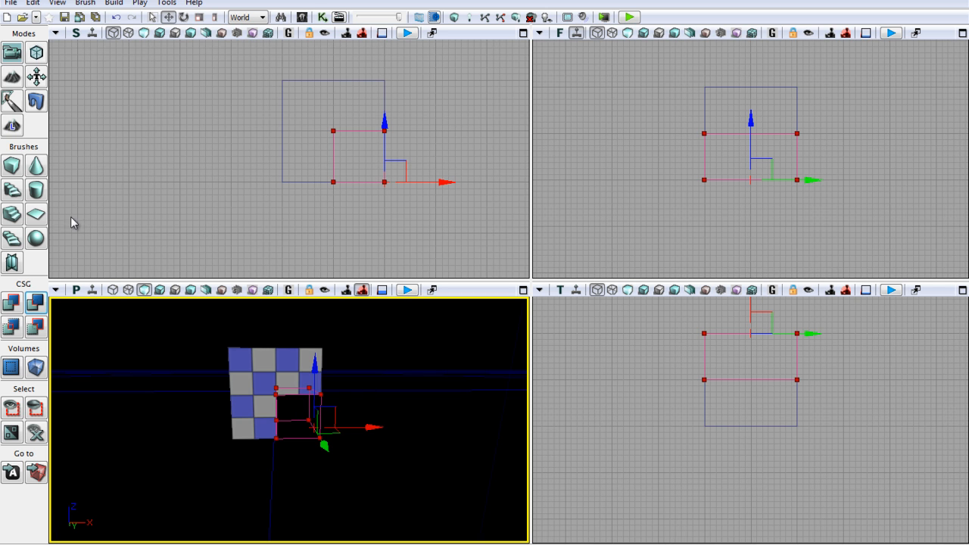
mouse_move(12, 165)
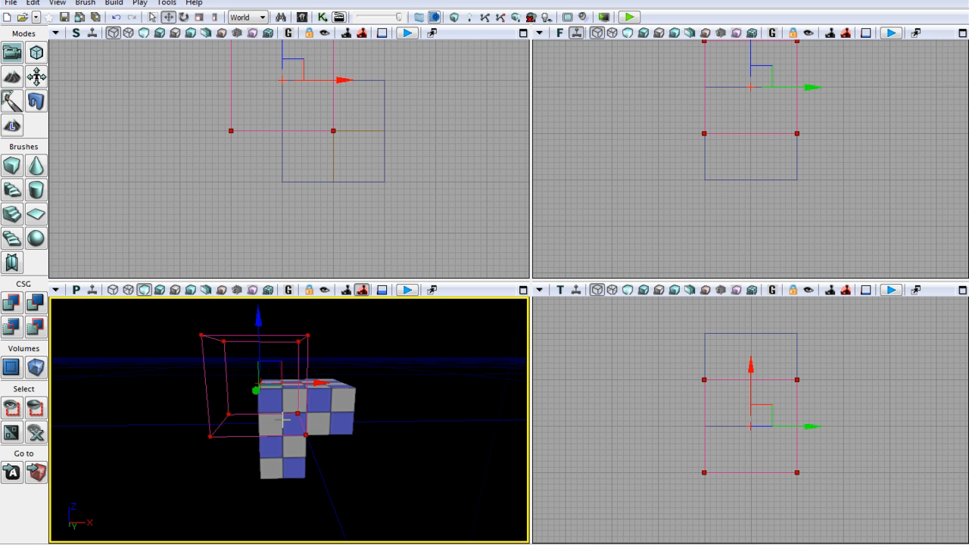
mouse_move(237, 364)
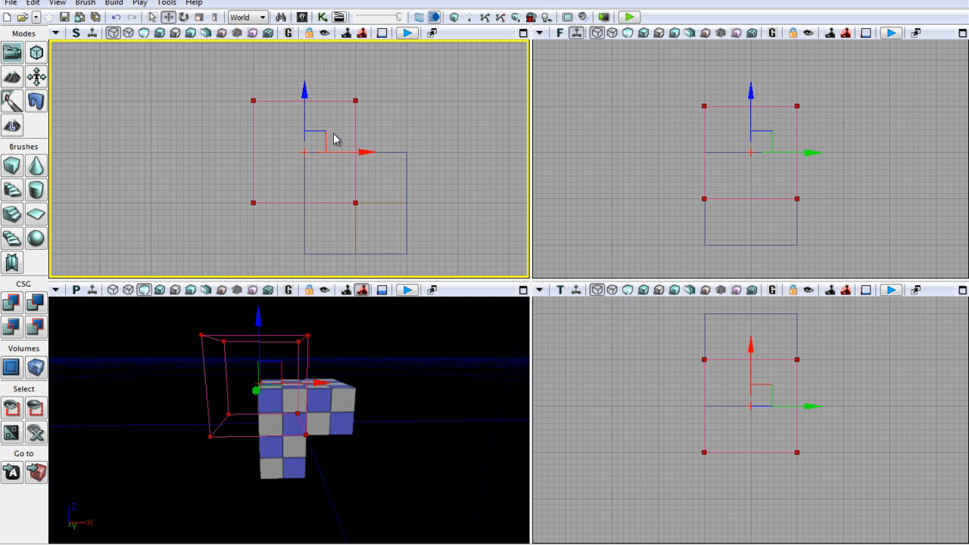
mouse_move(276, 177)
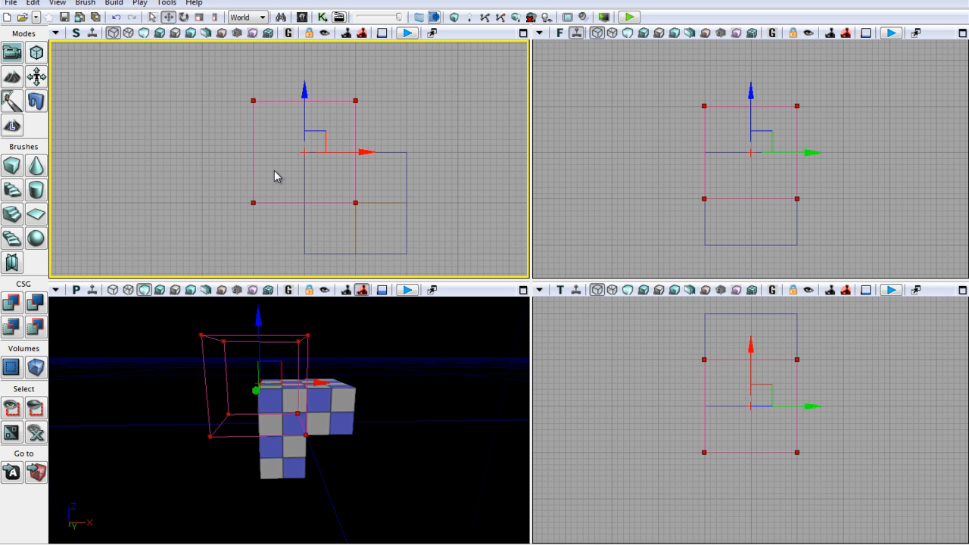
mouse_move(36, 326)
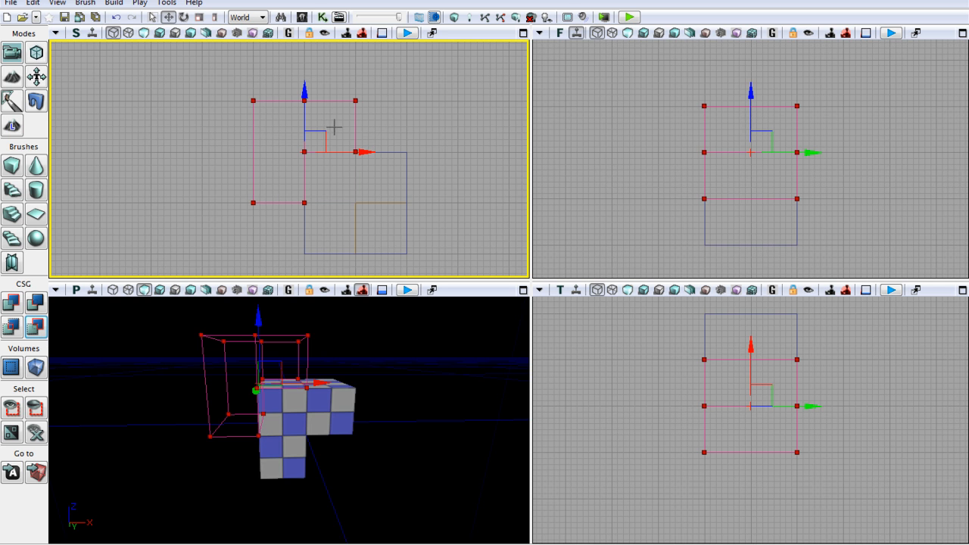
mouse_move(326, 127)
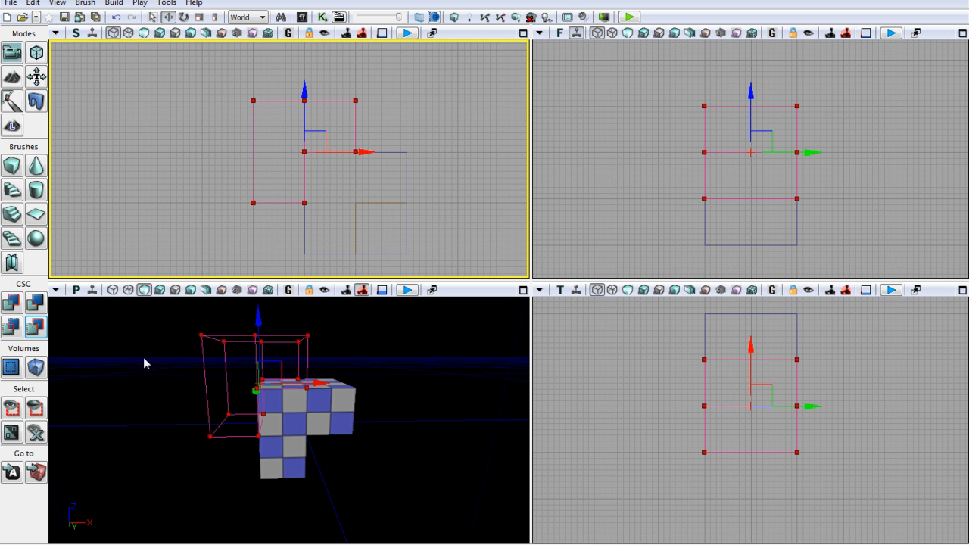
- Add the deintersected brush shape as checkered geometry at the cube's upper corner with CSG Add
left_click(12, 303)
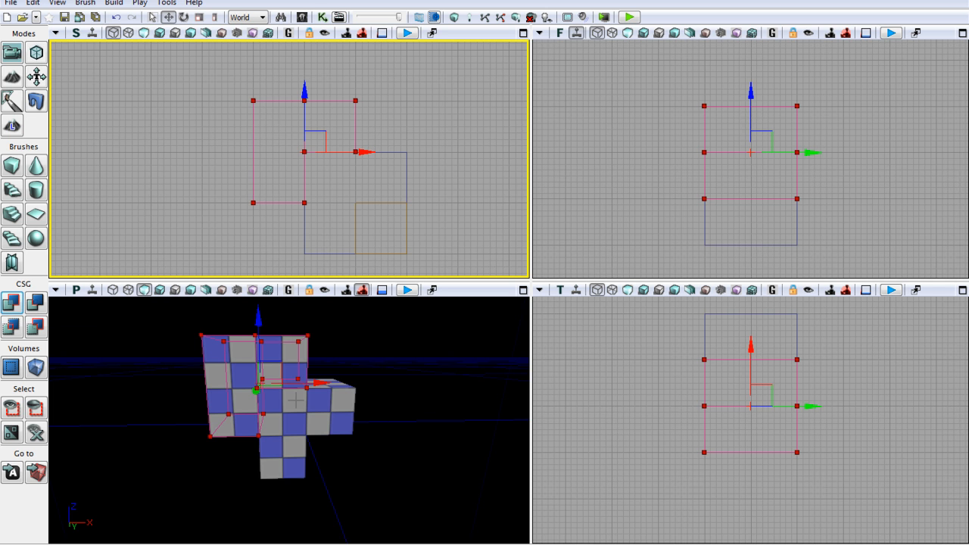
mouse_move(433, 385)
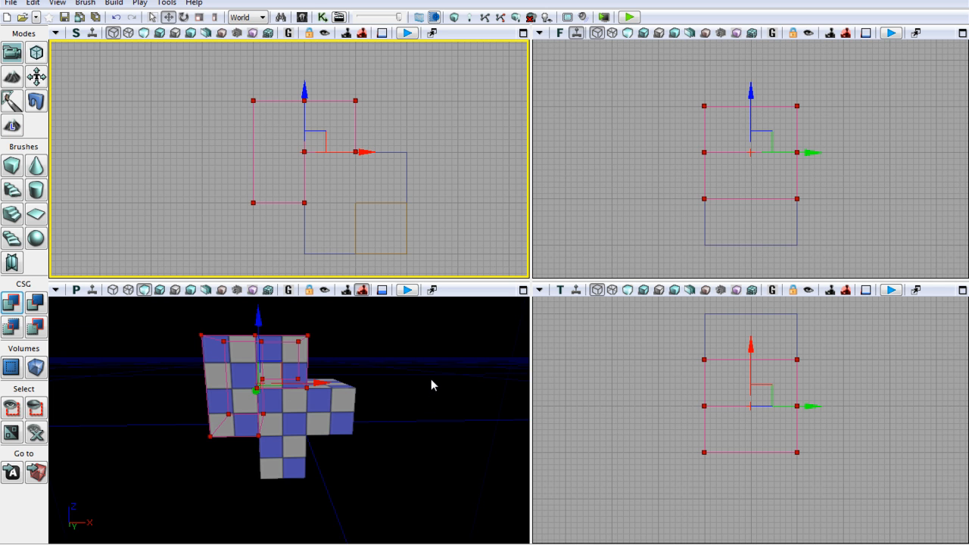